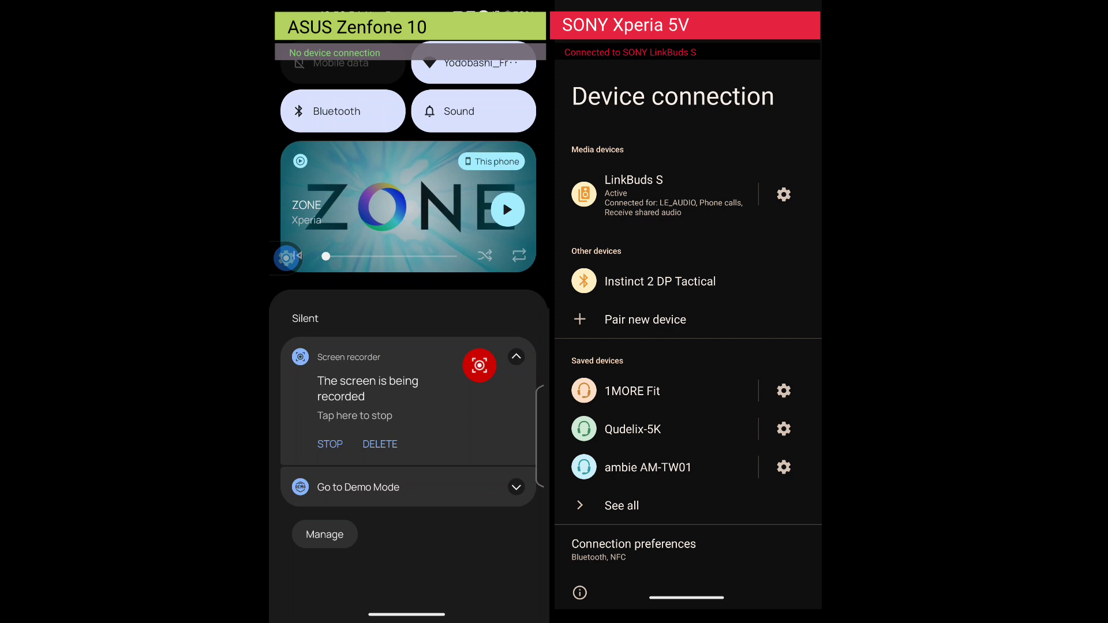
Step: Pull down the Xperia's shade showing ZONE playing through LinkBuds S
left_click(782, 194)
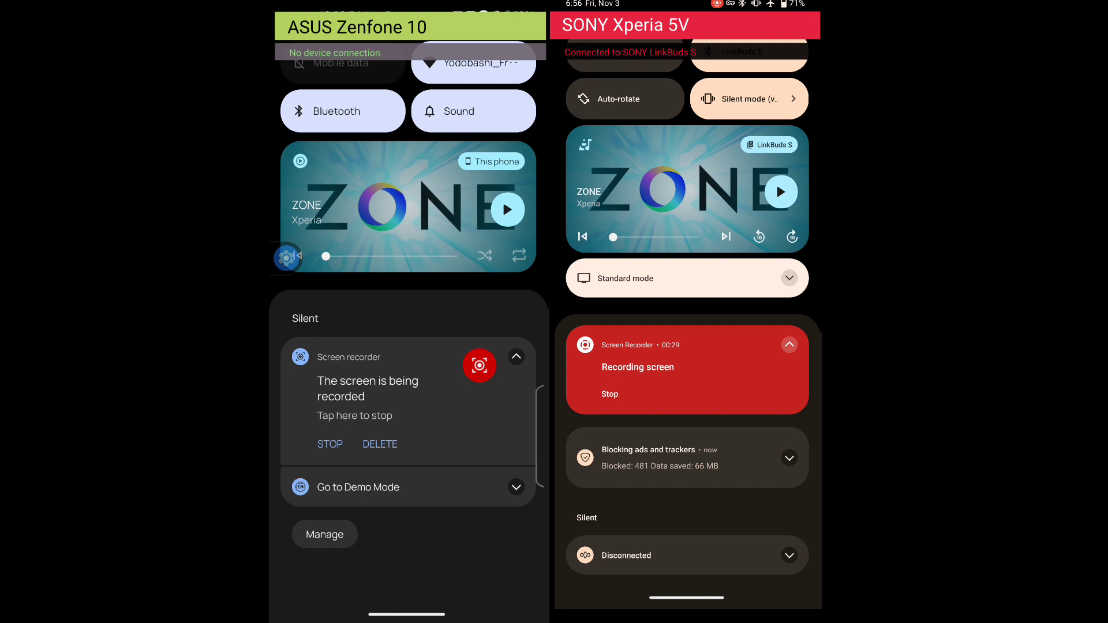
Step: Play ZONE on the Zenfone and switch its output to Broadcast, revealing the QR code and password
left_click(506, 209)
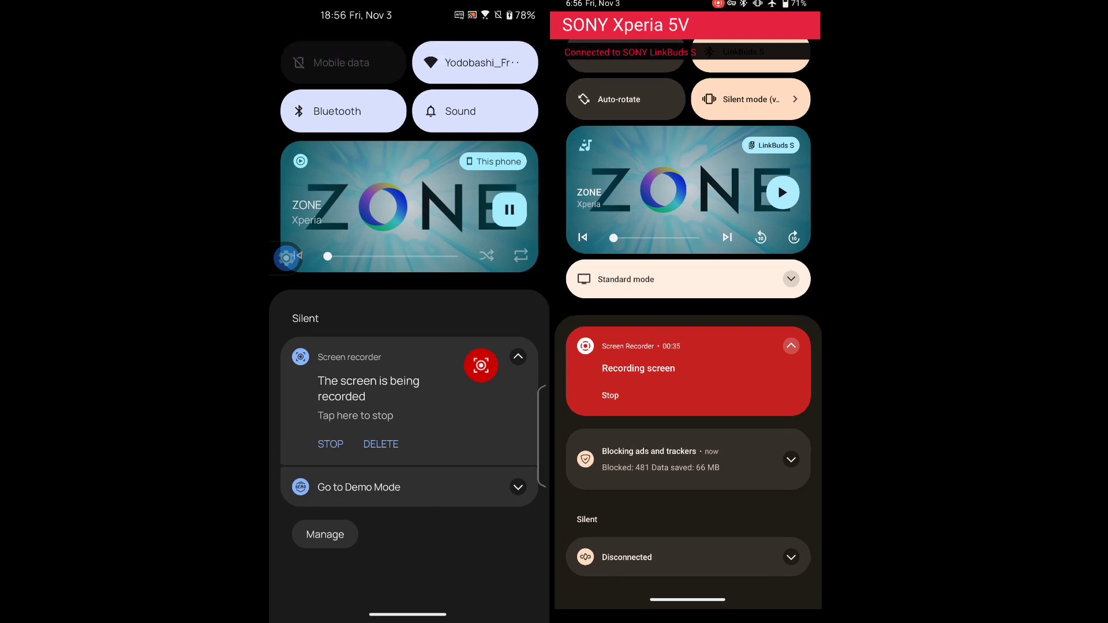
left_click(493, 162)
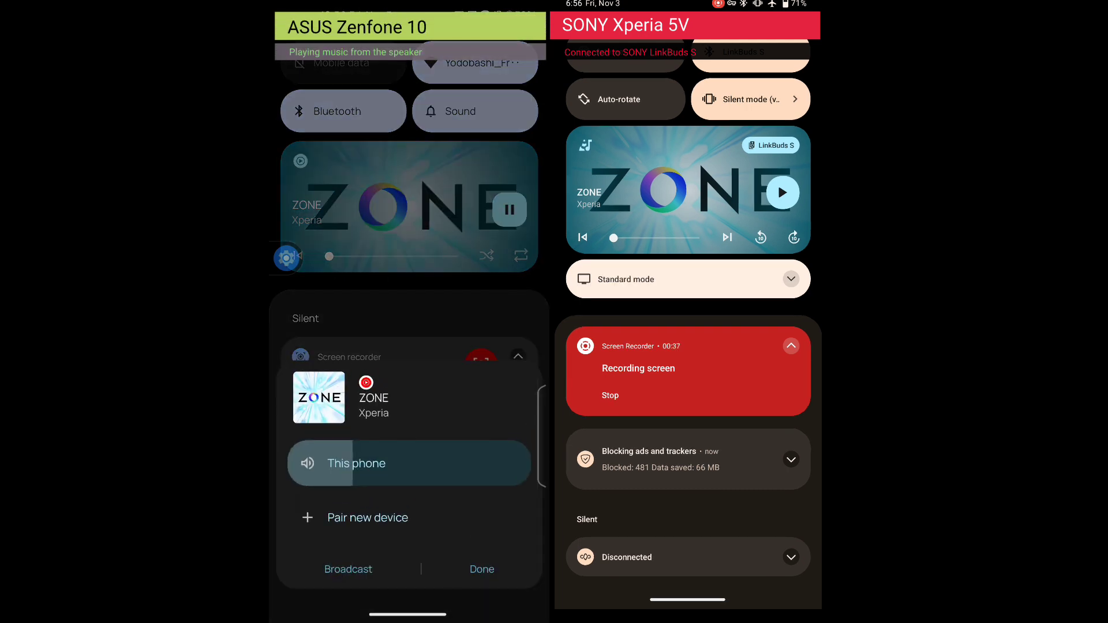
left_click(347, 569)
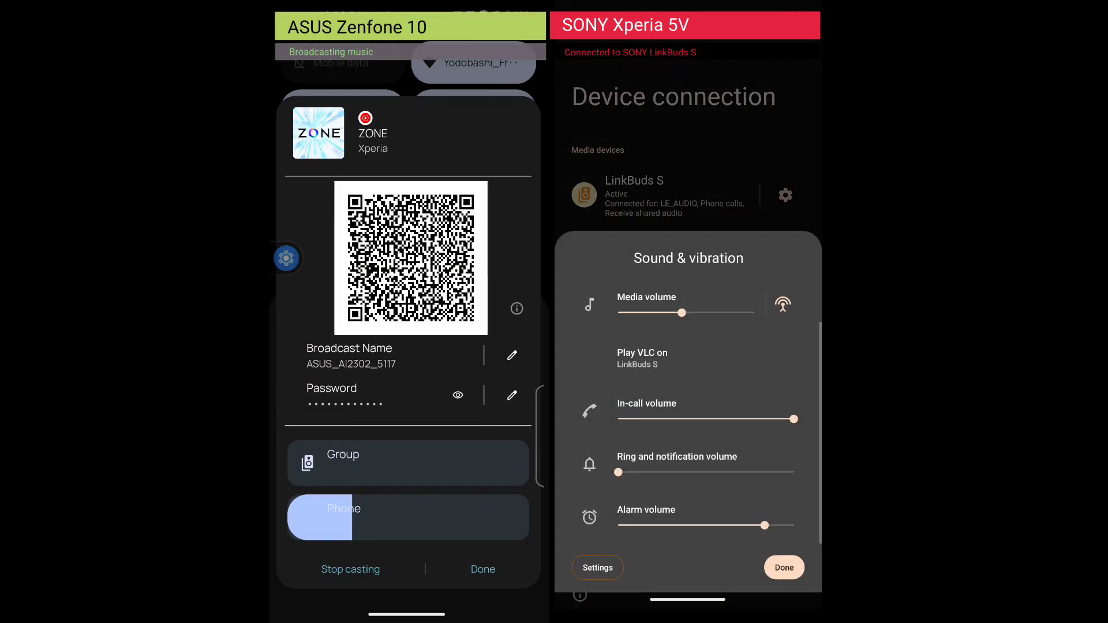
Step: Search nearby broadcasts for LinkBuds S and select the locked ASUS_AI2302_5117
left_click(782, 304)
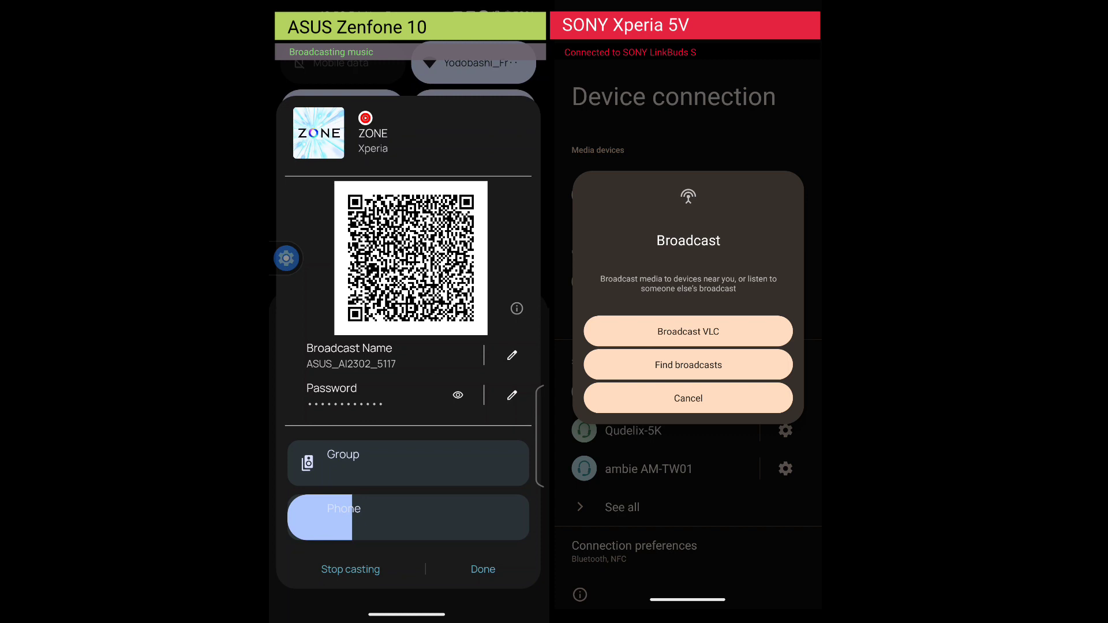
left_click(687, 363)
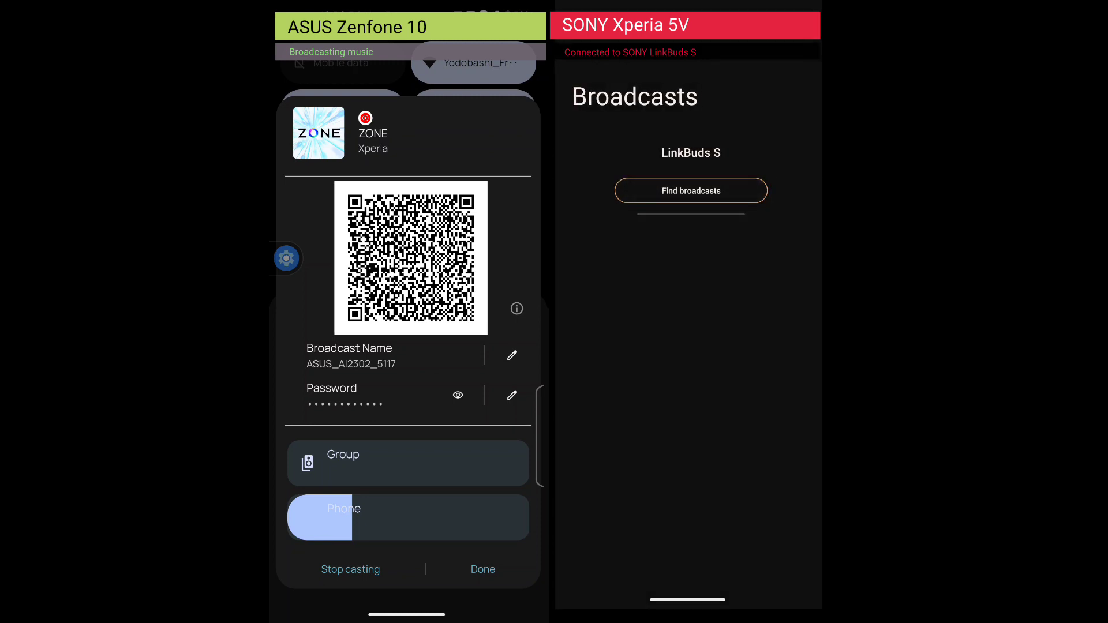
left_click(690, 190)
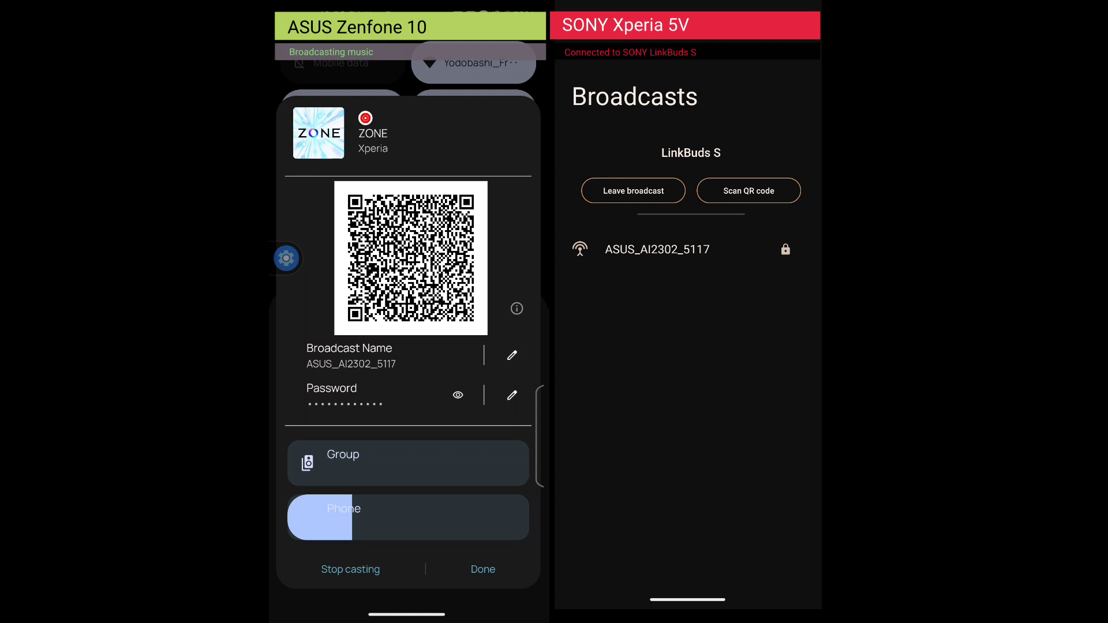
left_click(656, 250)
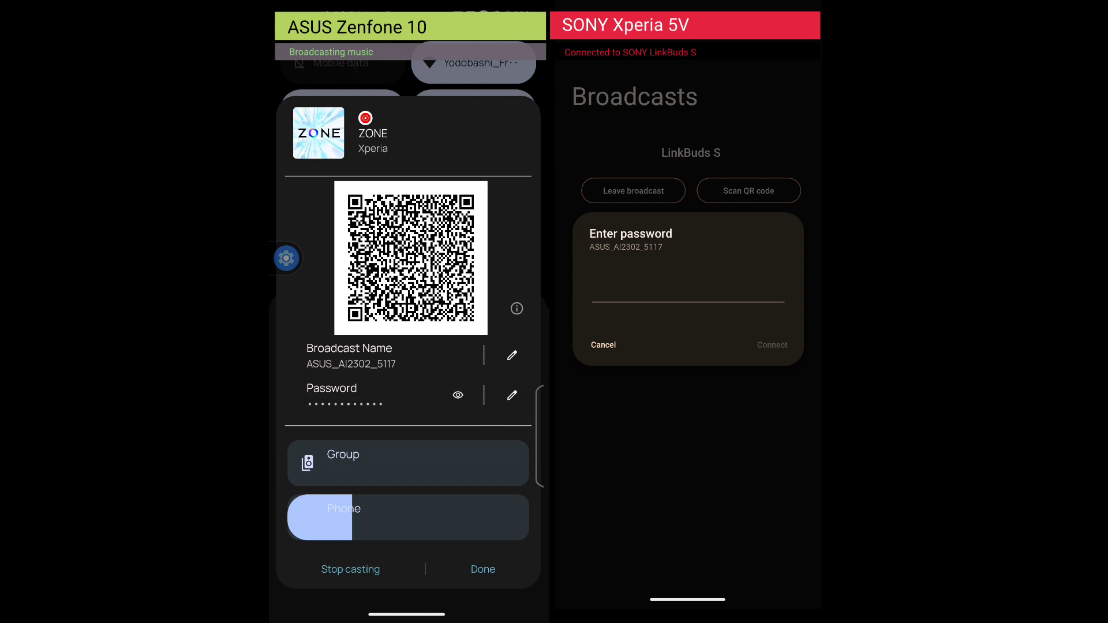
left_click(686, 297)
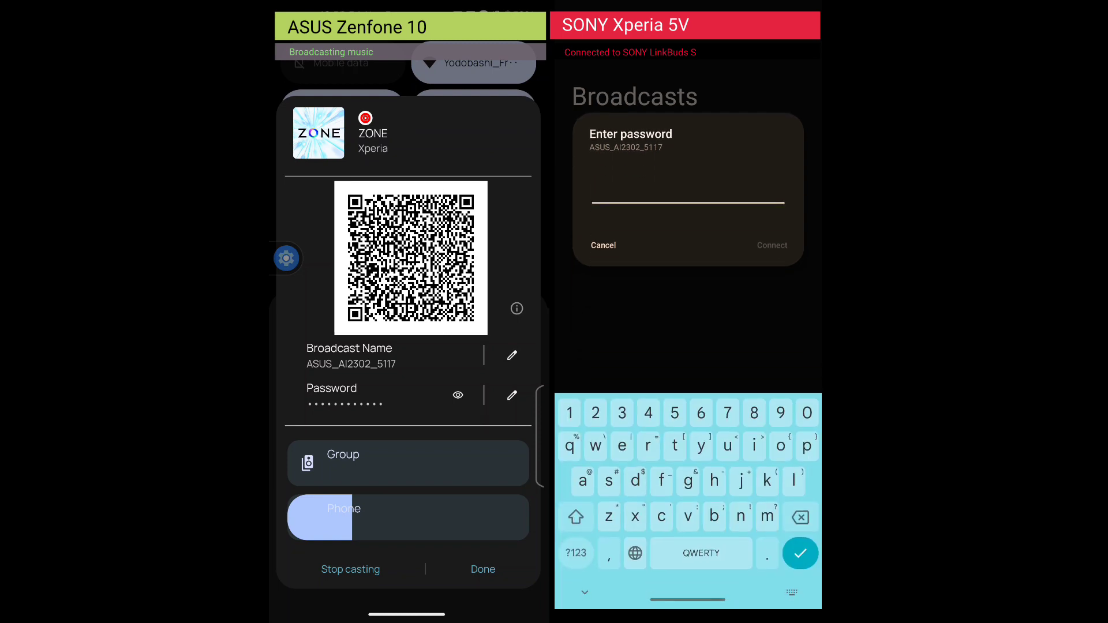
type("972")
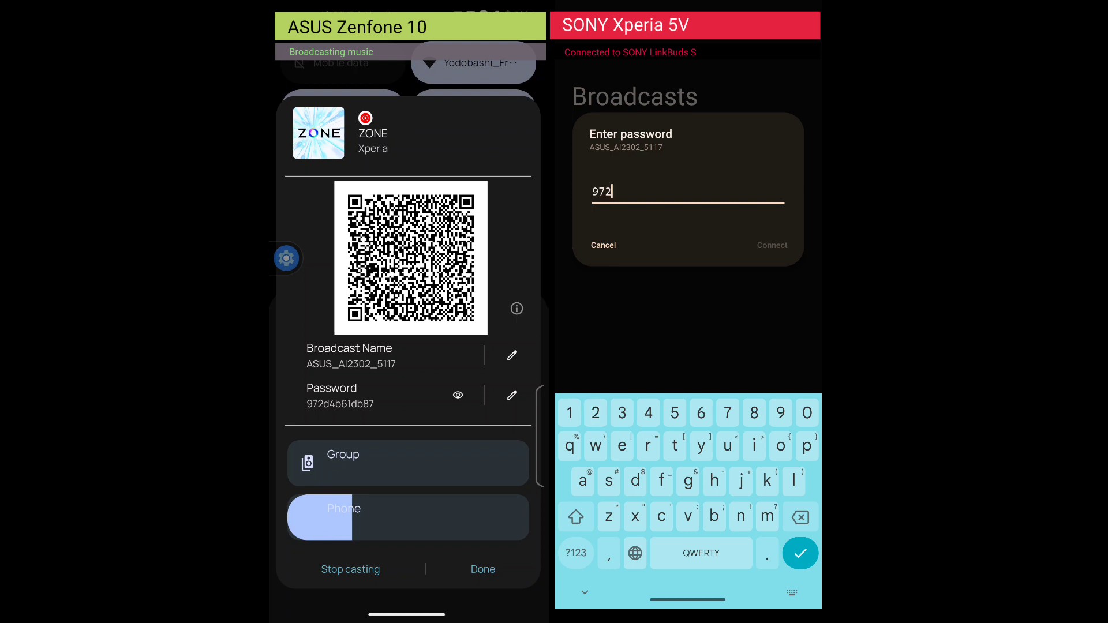
type("d4b")
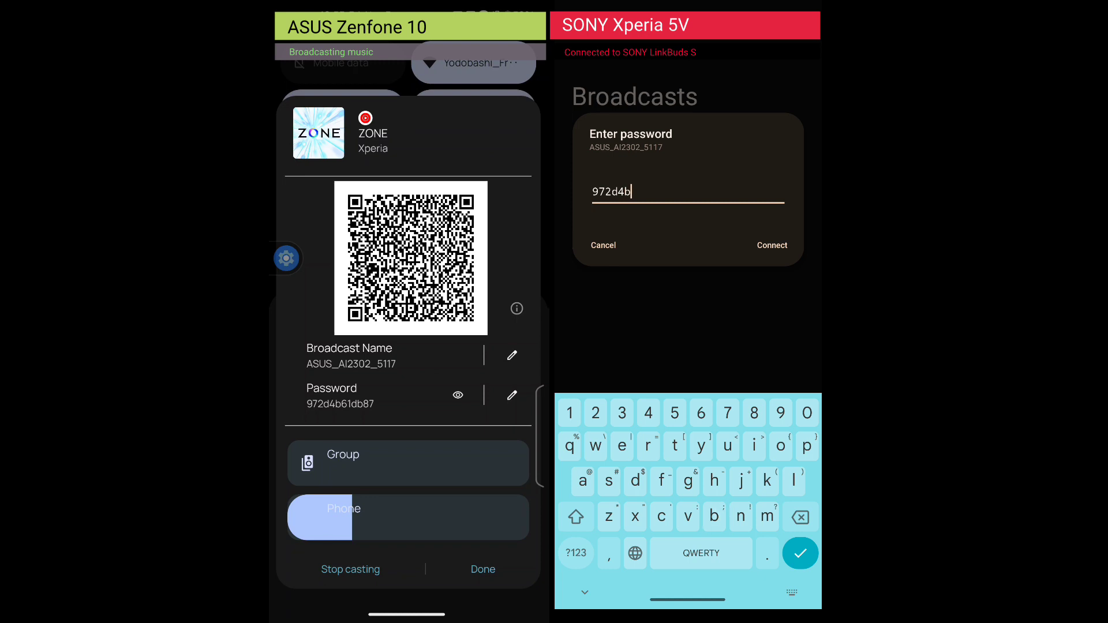
left_click(700, 414)
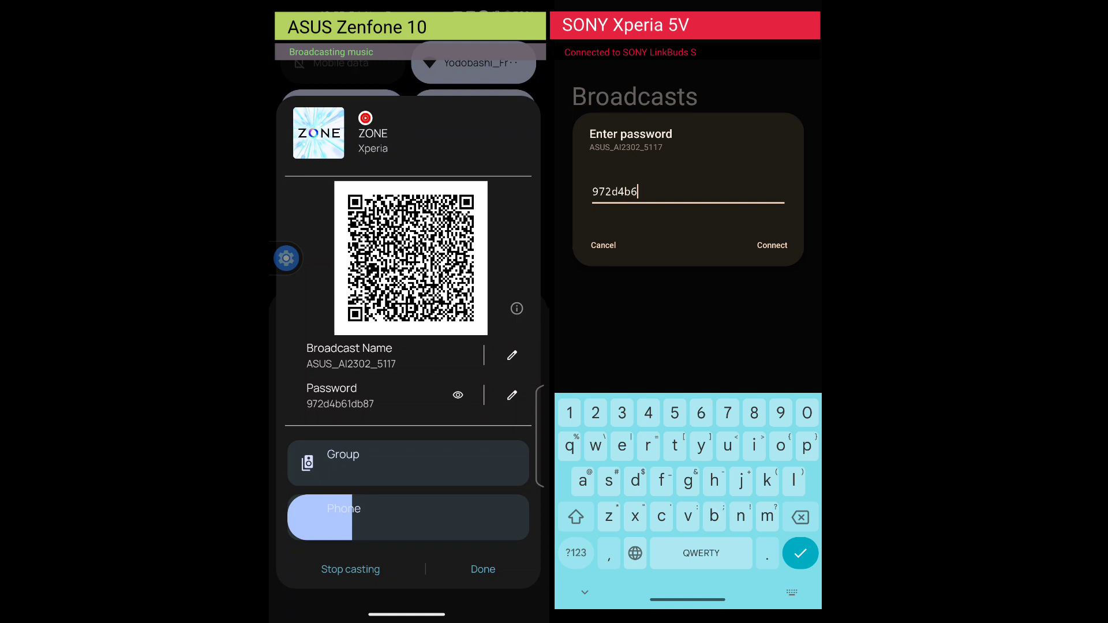
left_click(569, 413)
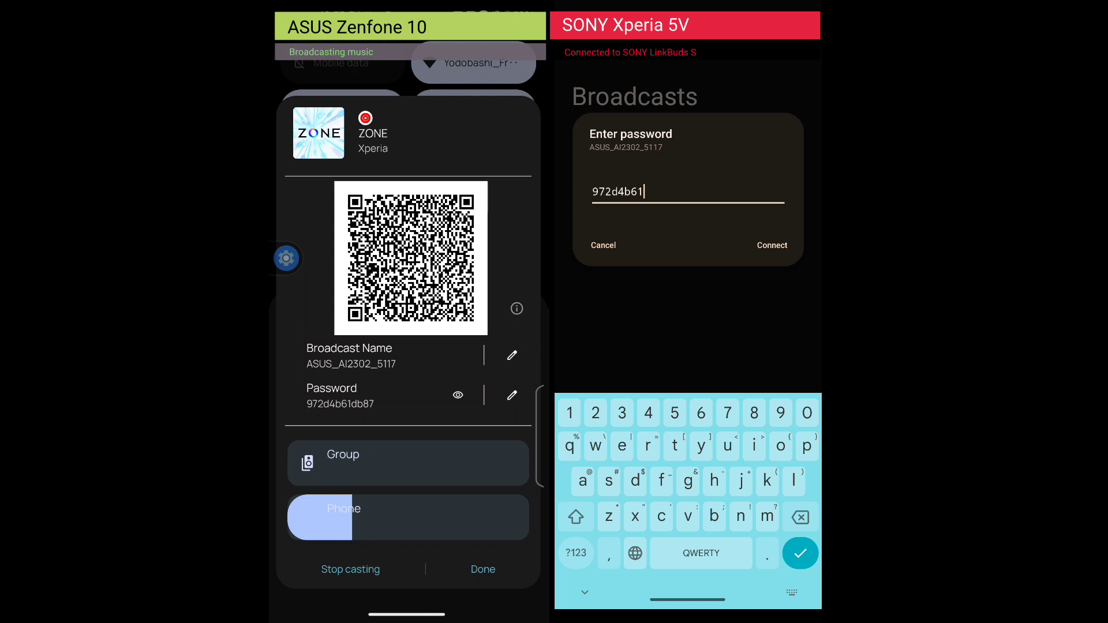
type("db87")
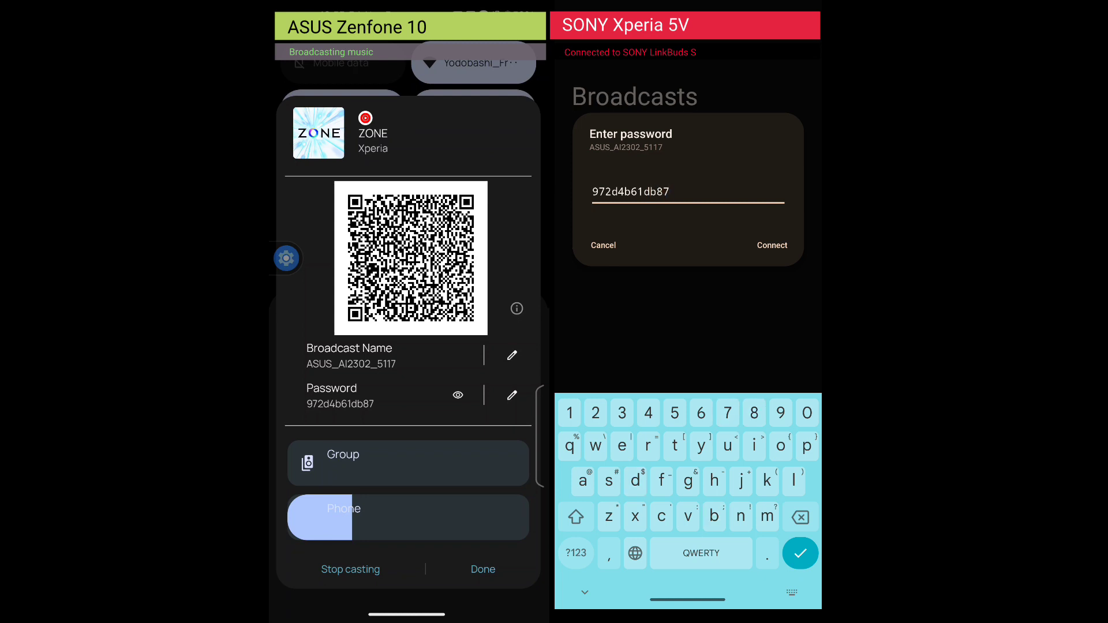
left_click(772, 244)
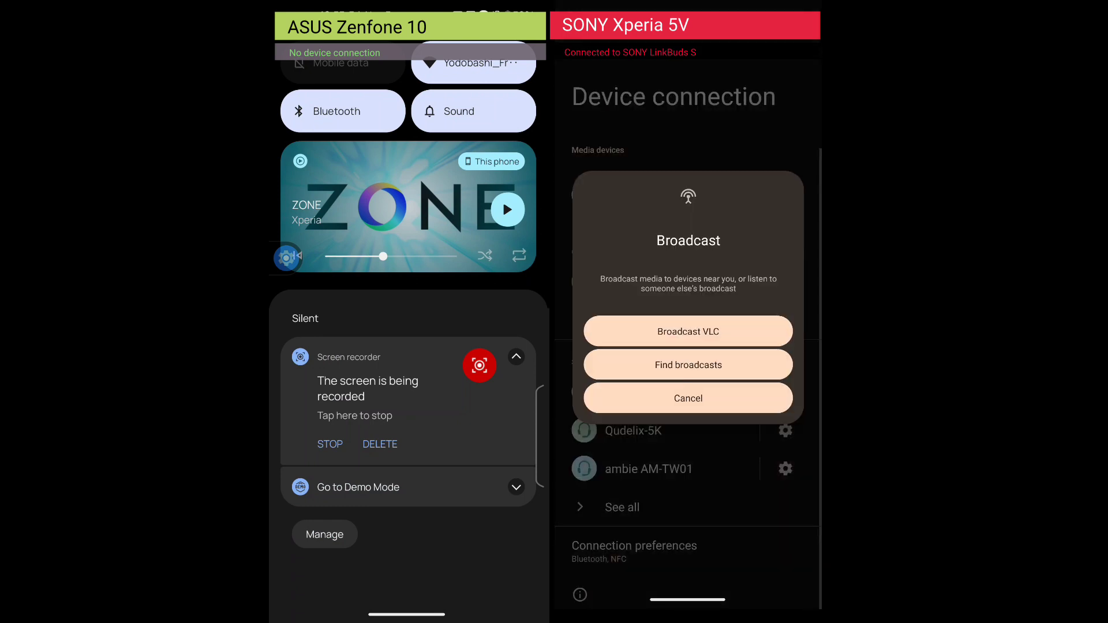
Step: Check LinkBuds S receive no broadcast, then cancel back to Device connection
left_click(687, 364)
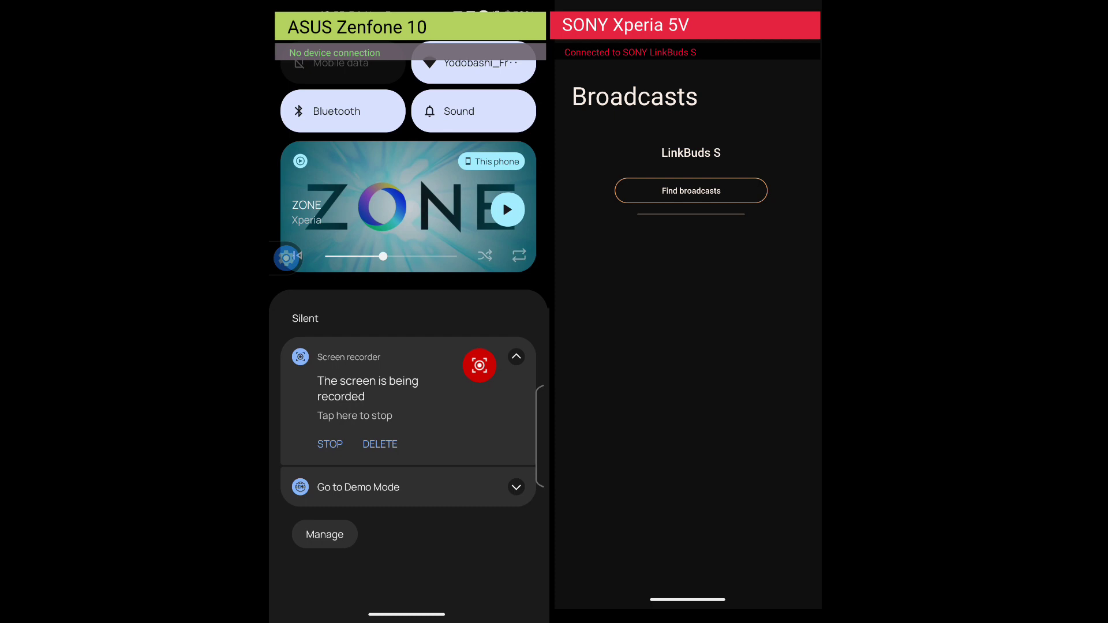
left_click(690, 190)
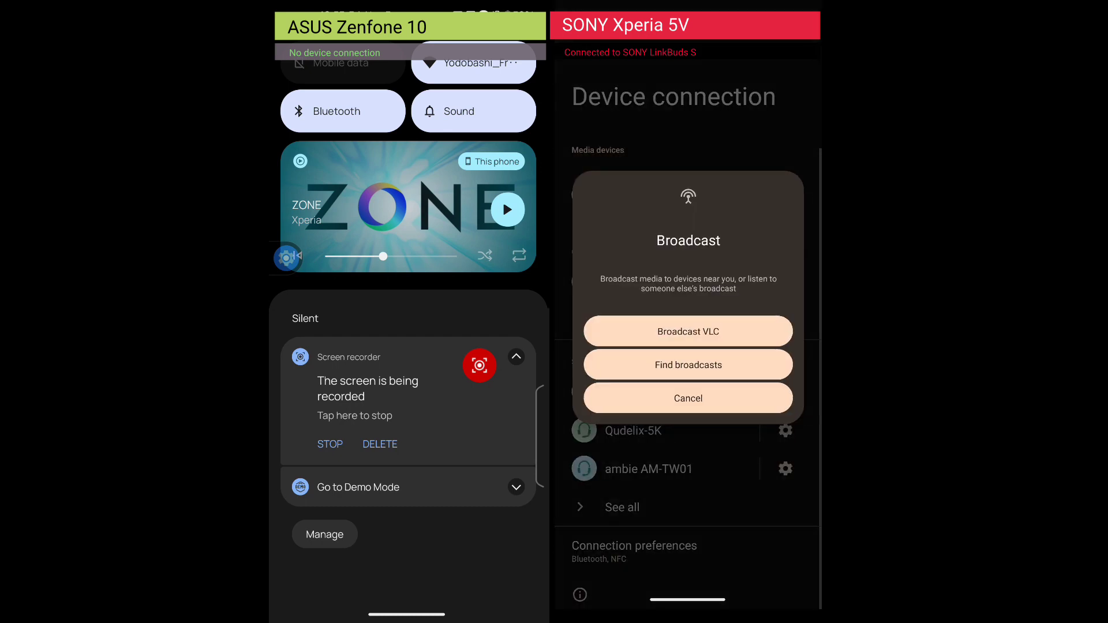
left_click(687, 398)
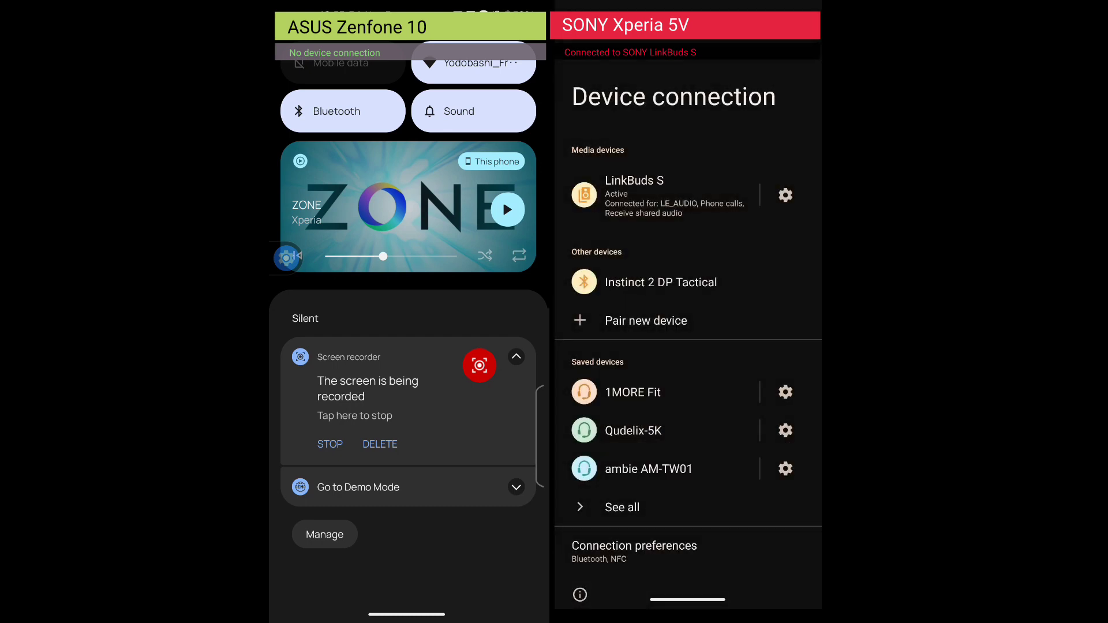